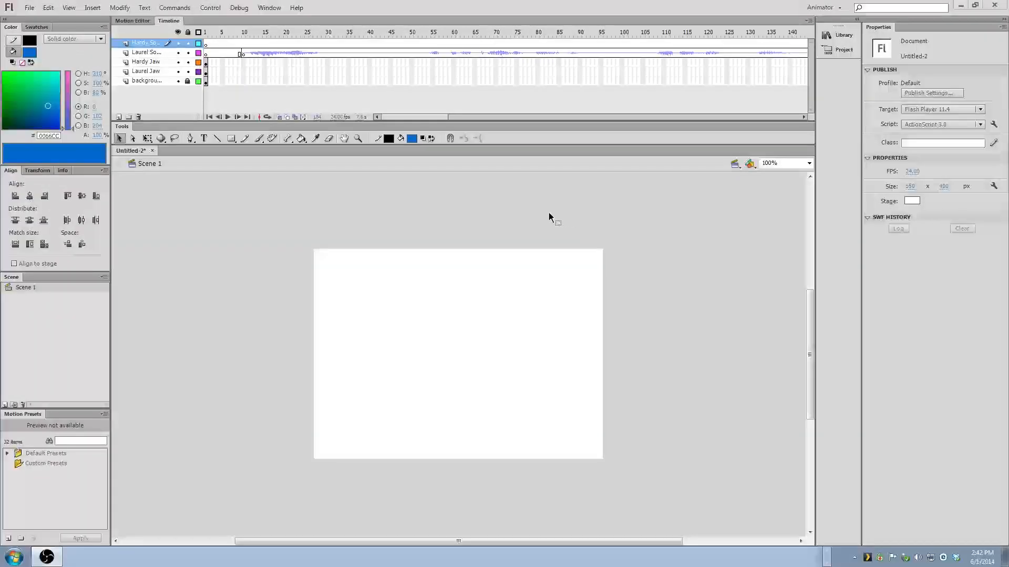
mouse_move(533, 252)
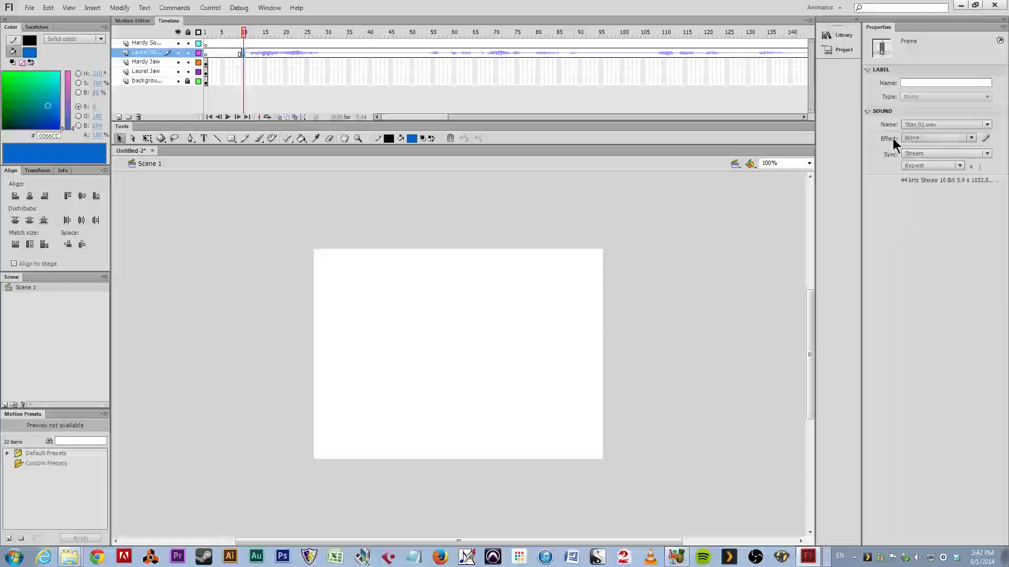
mouse_move(930, 160)
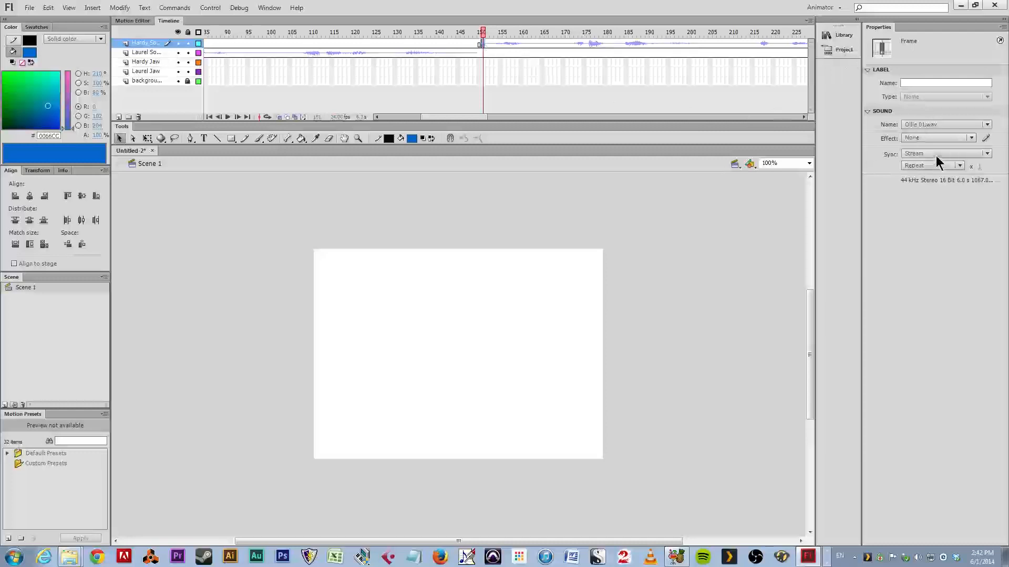
mouse_move(988, 154)
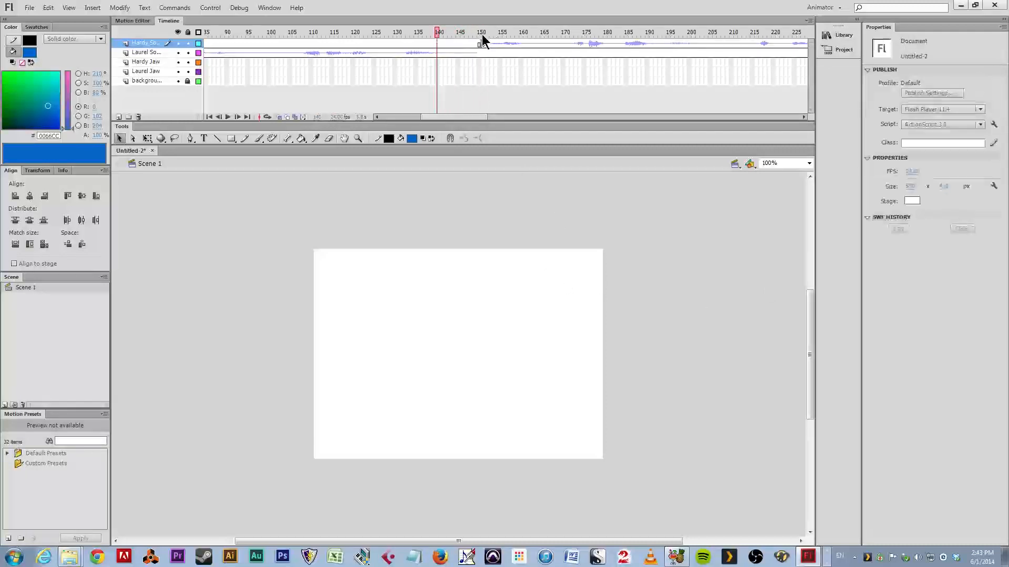
Set Hardy's sound keyframe near frame 150 to Stream sync
left_click(482, 32)
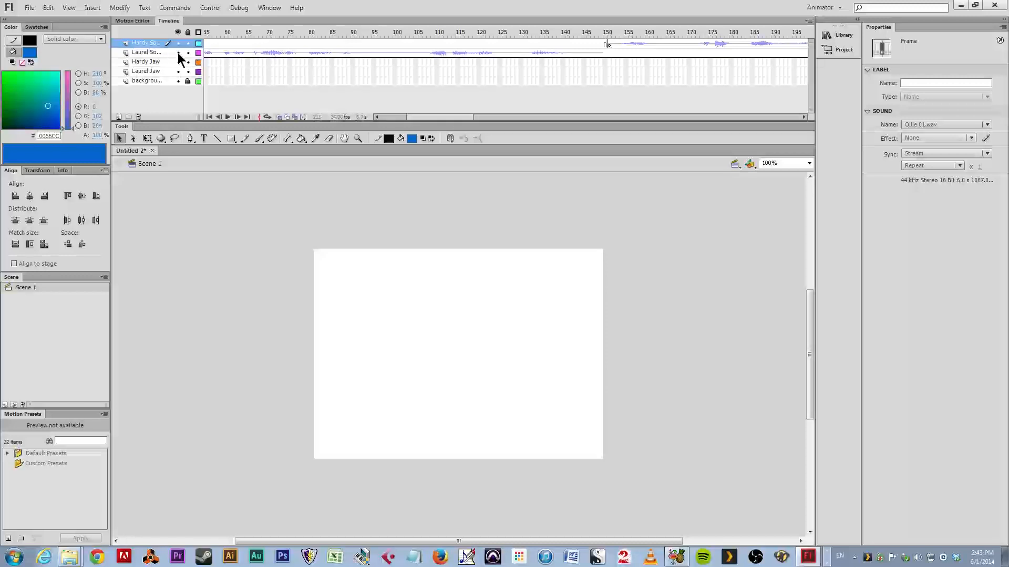
Hide the Laurel Sound layer using its eye column
left_click(178, 52)
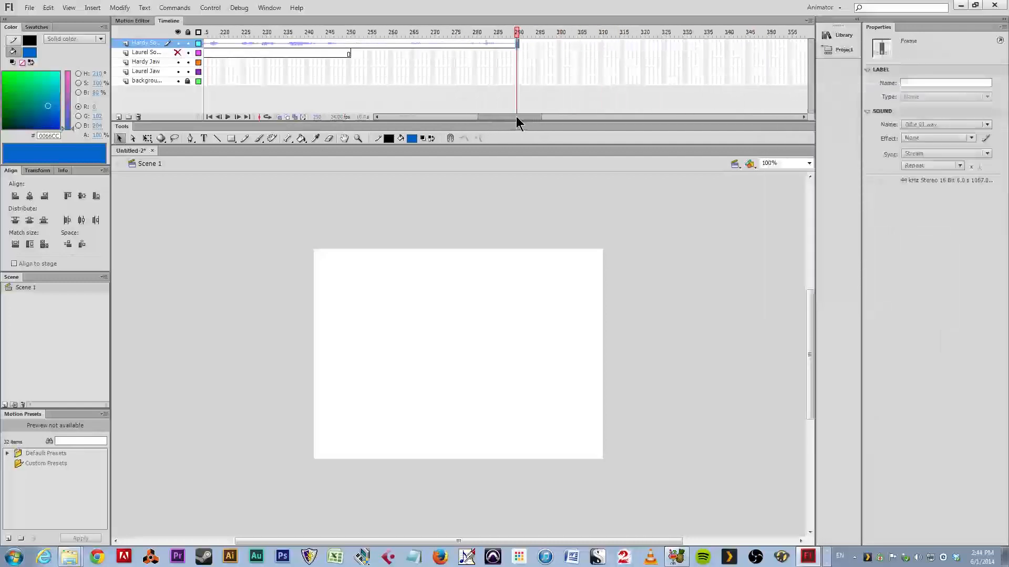
Insert frames on Hardy's sound layer out to about frame 300
left_click(394, 31)
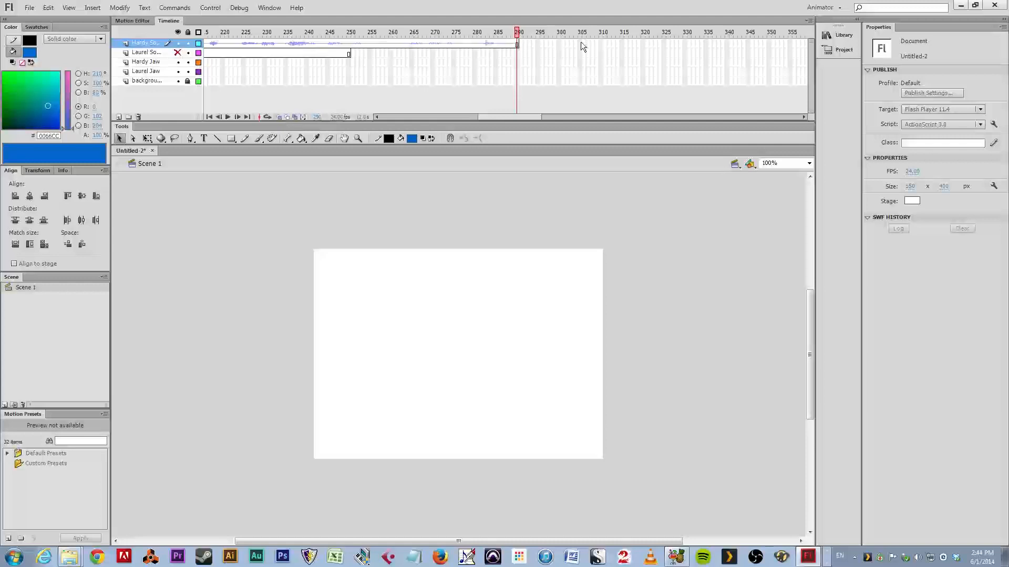
right_click(560, 46)
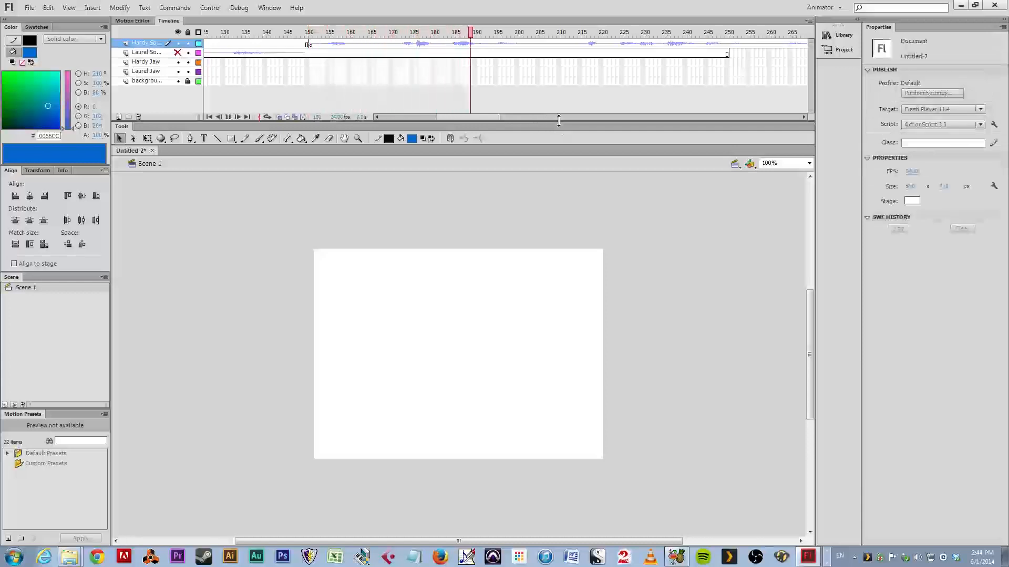
left_click(228, 116)
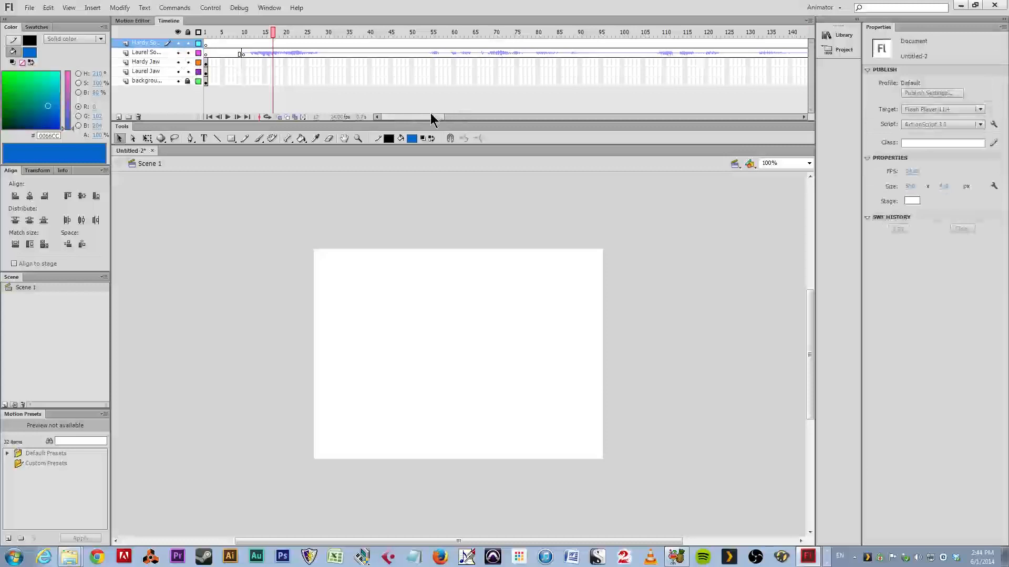
Insert a blank keyframe on Laurel's sound layer at about frame 295
left_click_drag(412, 117, 476, 117)
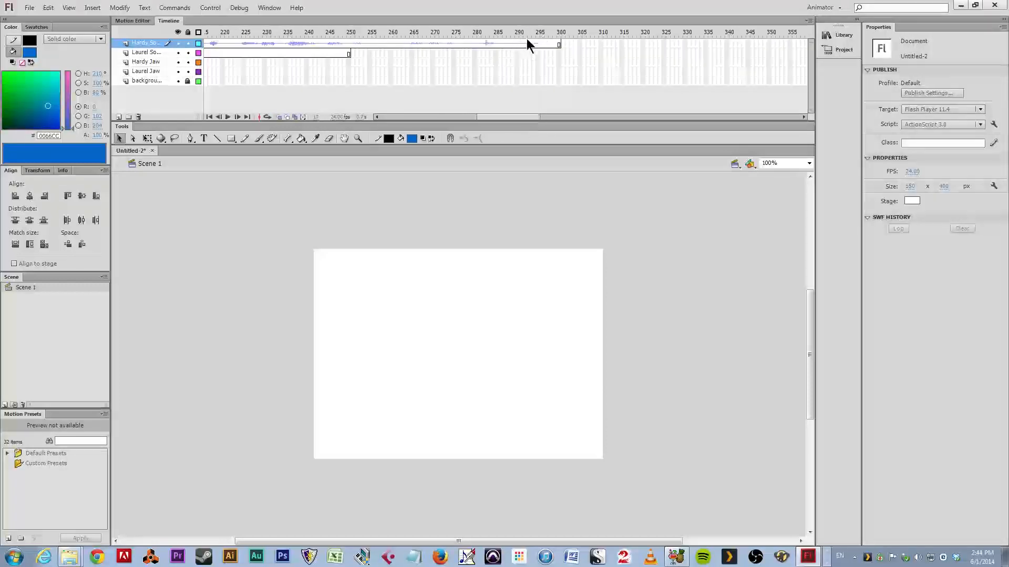
mouse_move(538, 55)
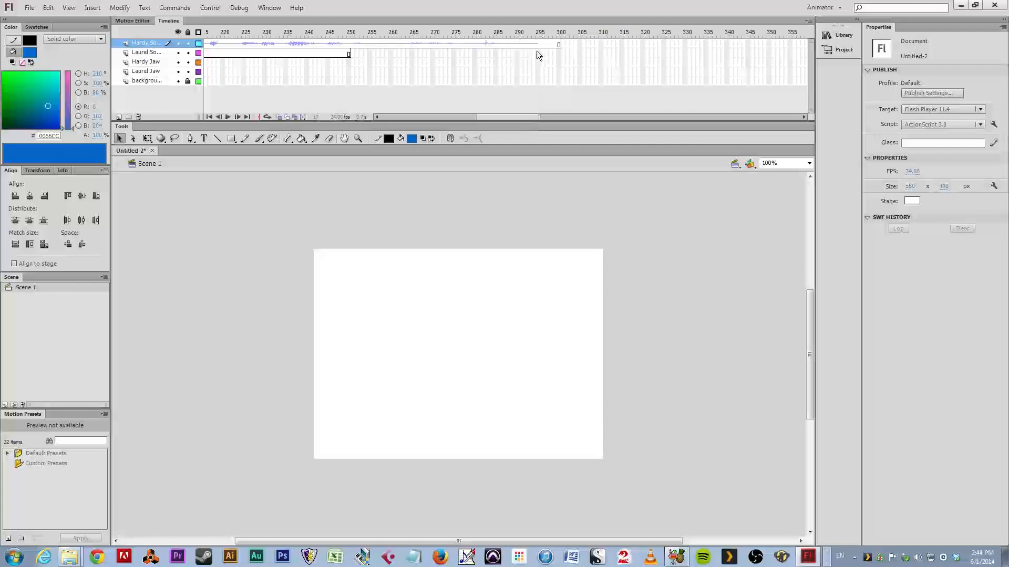
right_click(539, 44)
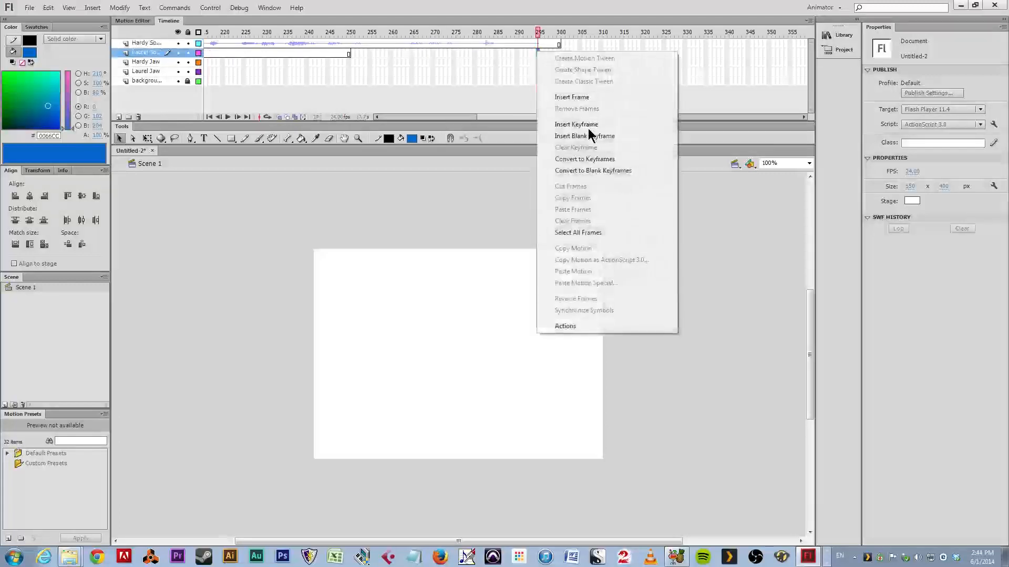
left_click(576, 124)
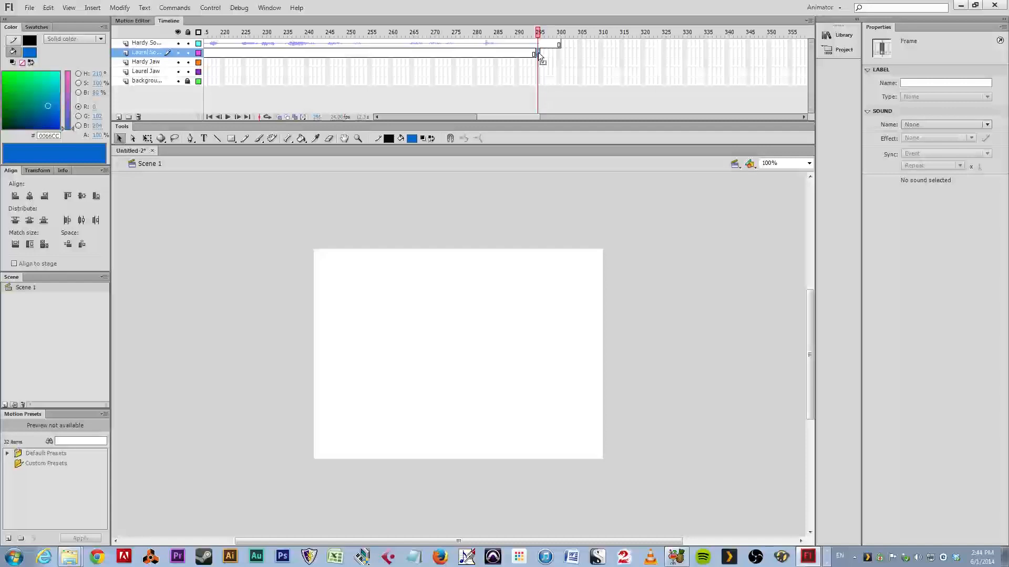
left_click(843, 35)
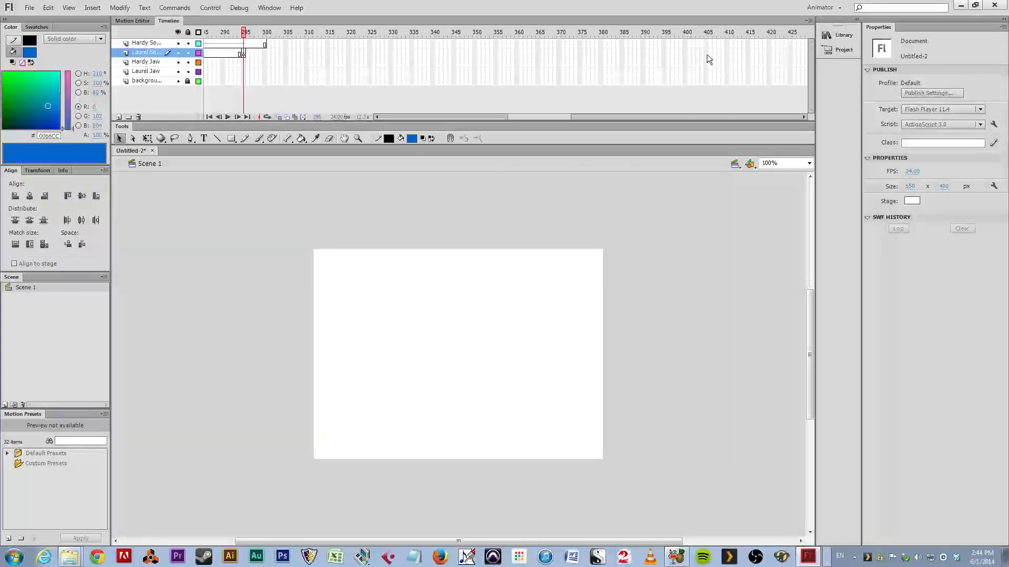
Assign Laurel's next dialogue clip, set to Stream, to the frame-295 keyframe
left_click(265, 31)
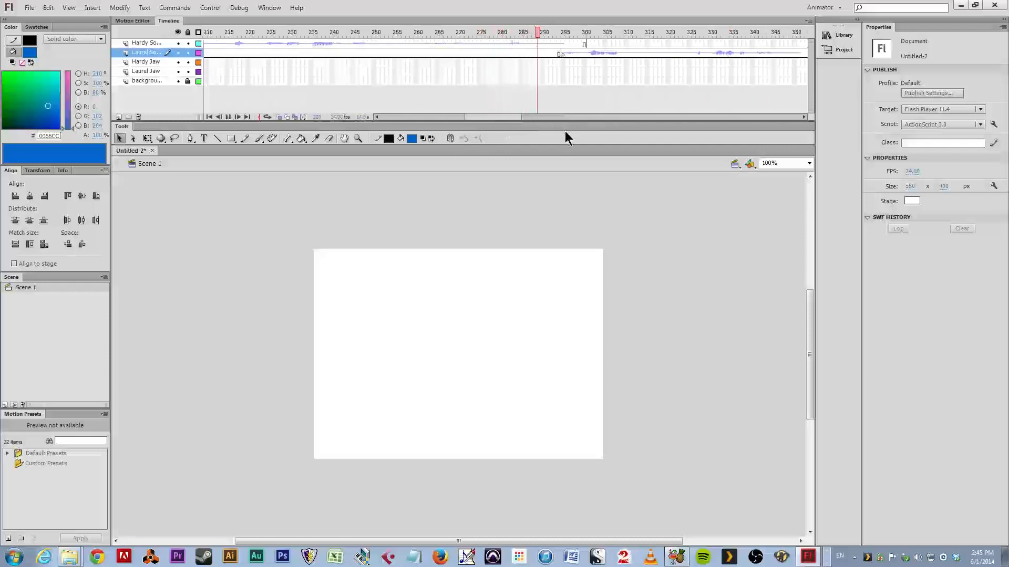
left_click(734, 32)
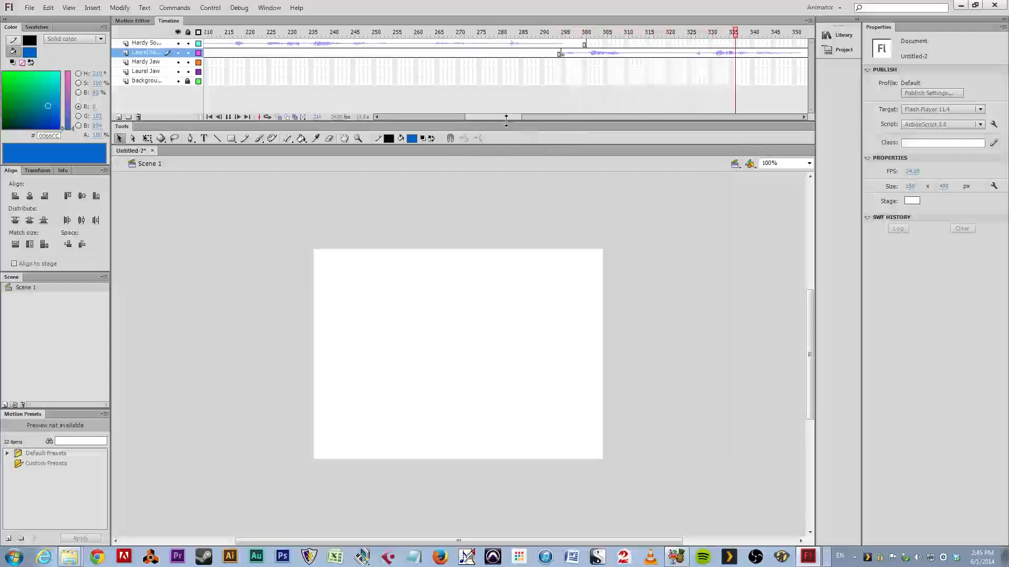
left_click_drag(508, 121, 541, 121)
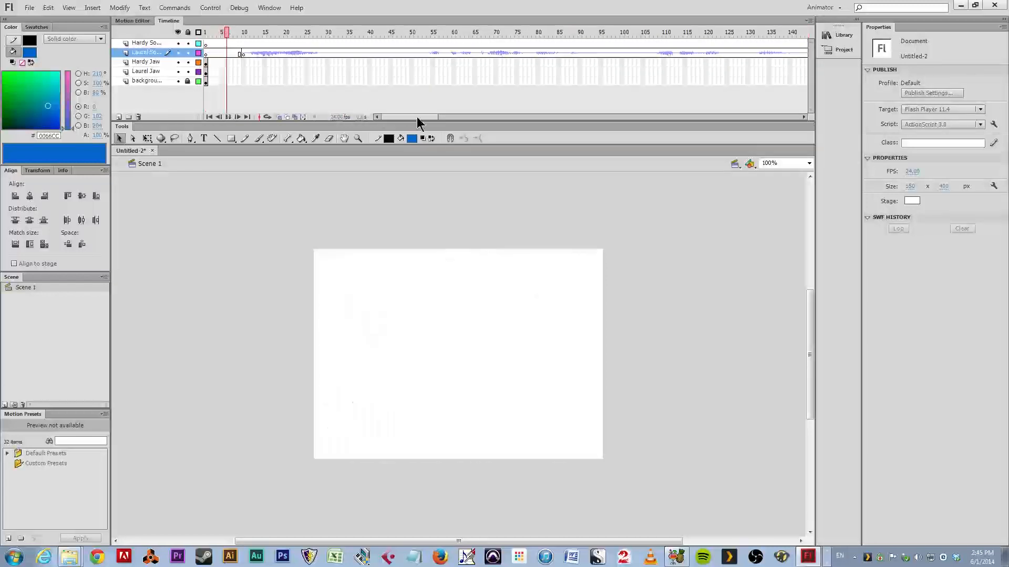
Preview the timeline from frame 1, checking Laurel's streamed clip near frame 295
left_click(412, 32)
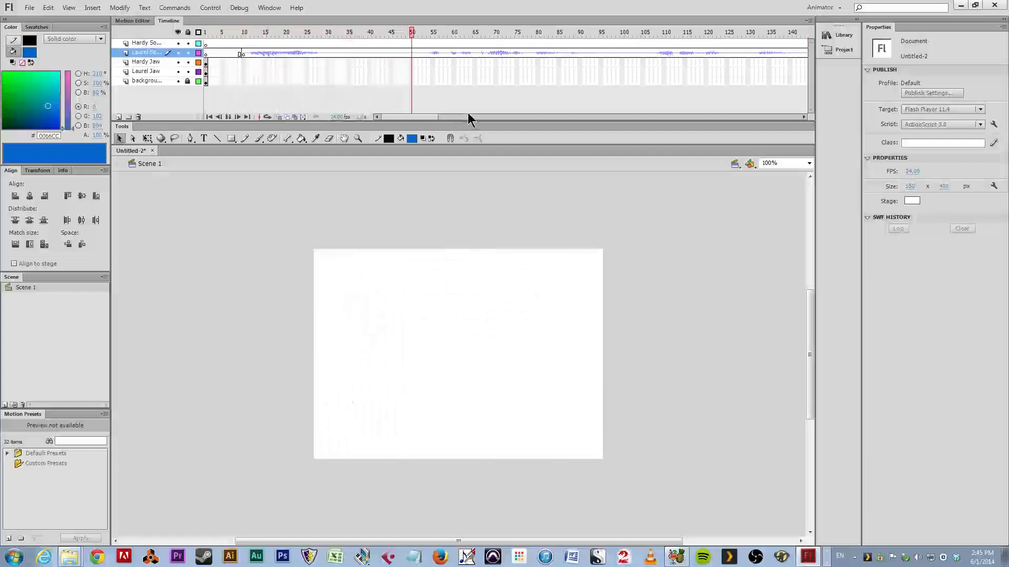
left_click(238, 117)
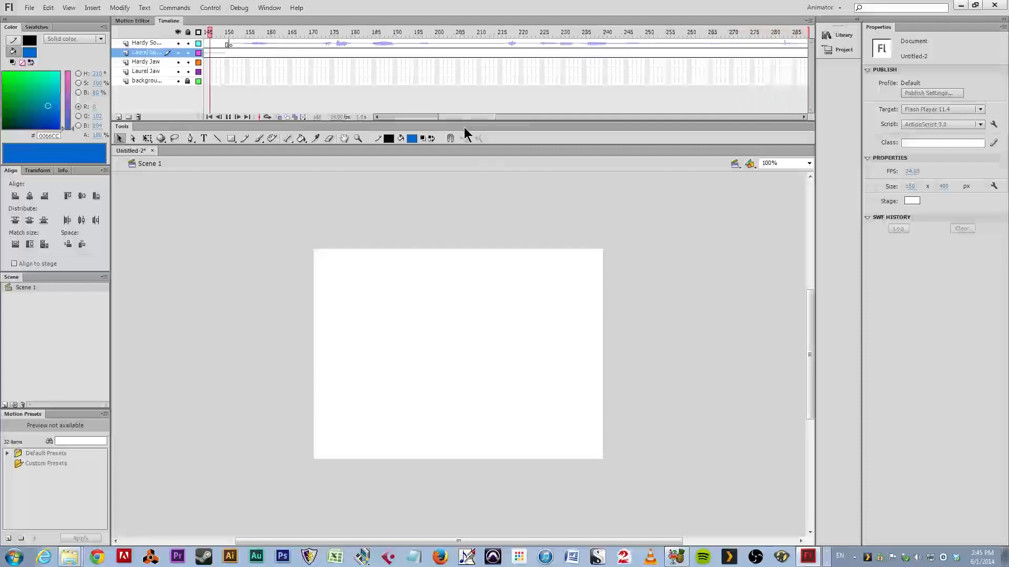
left_click(412, 32)
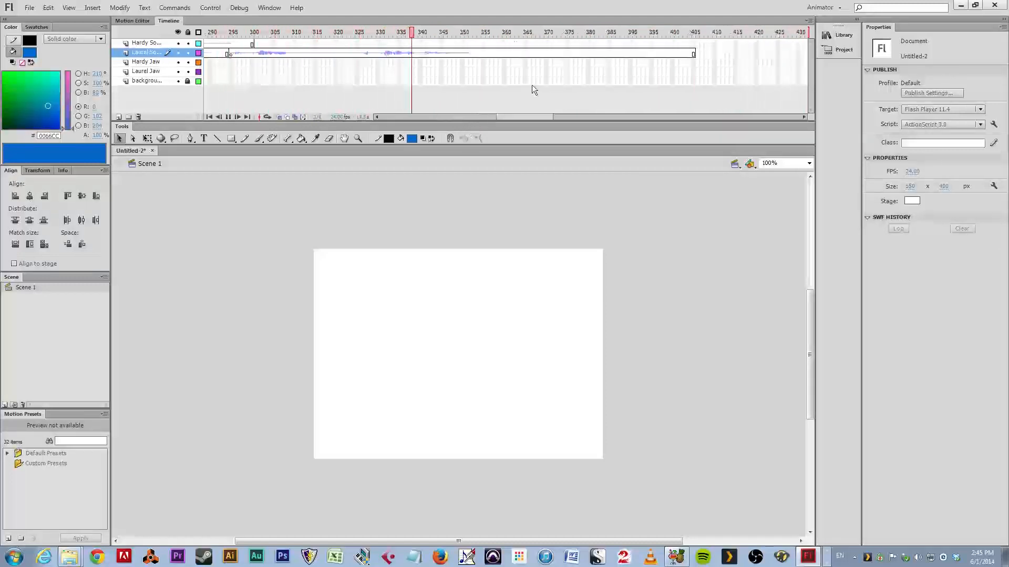
left_click(486, 32)
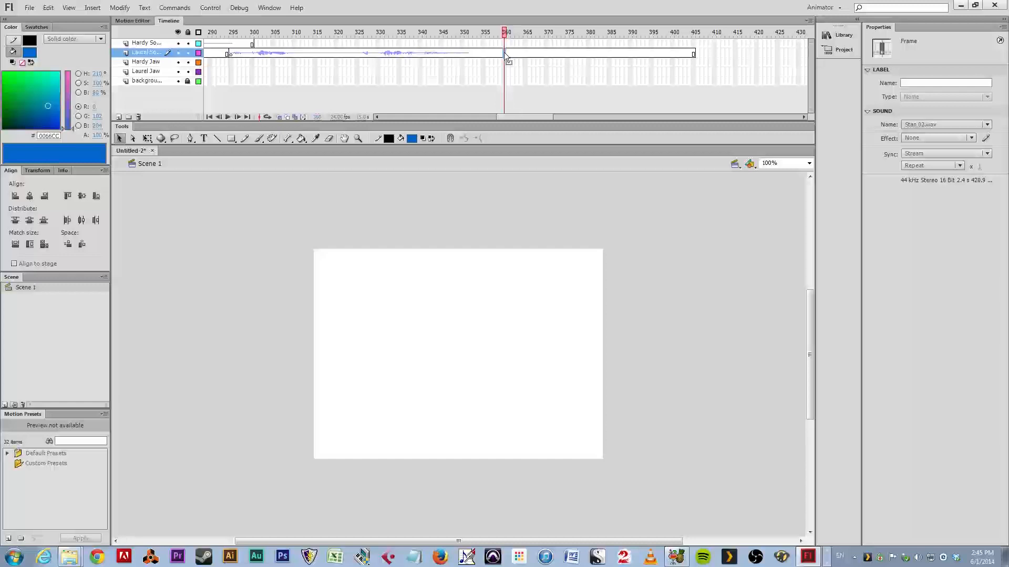
Remove Laurel's sound frames past frame 360 so the clip ends there, not 405
left_click_drag(505, 53, 693, 53)
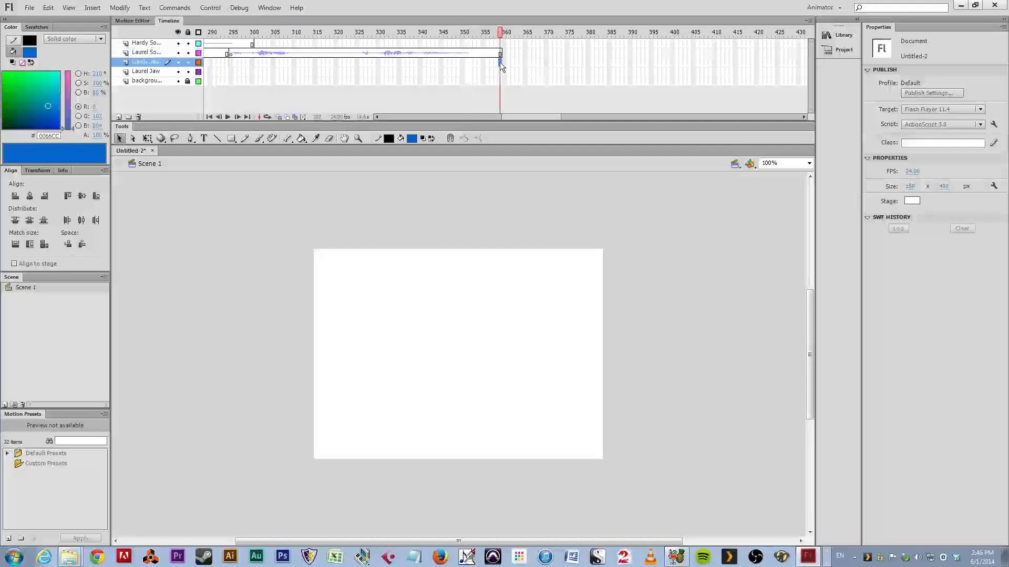
Insert frames at frame 360 on both jaw layers and the background photo layer
right_click(501, 62)
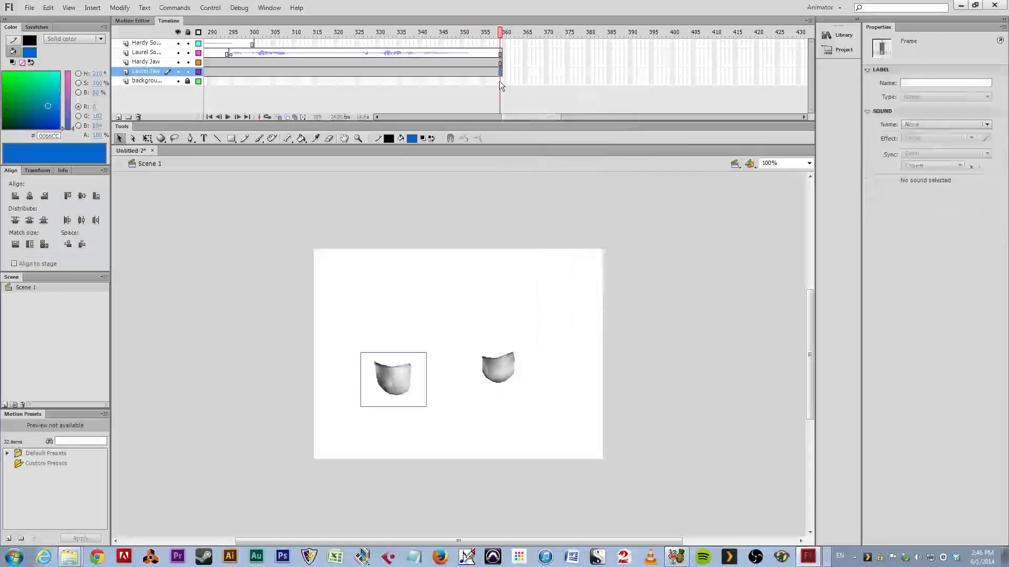
right_click(501, 80)
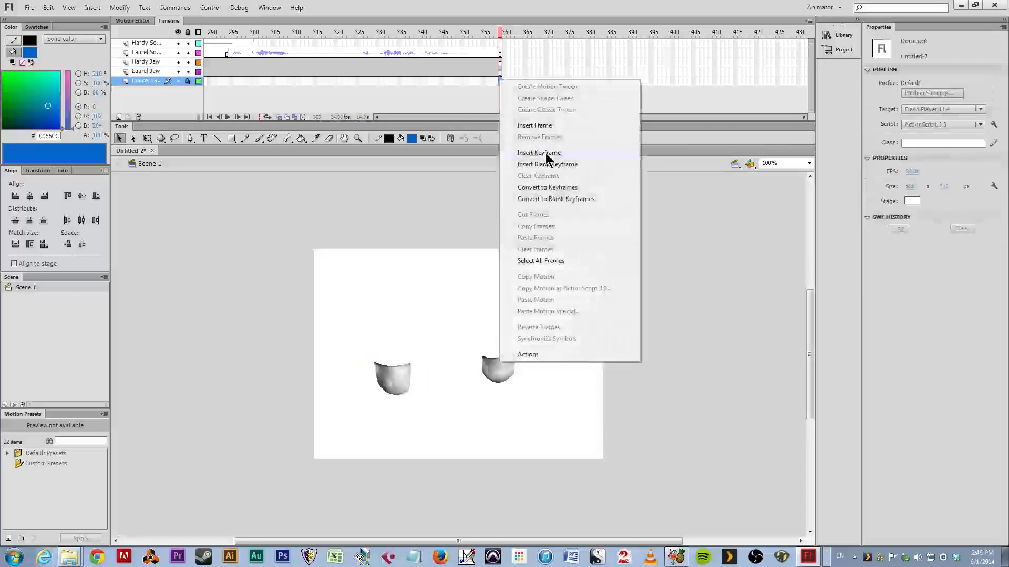
left_click(539, 152)
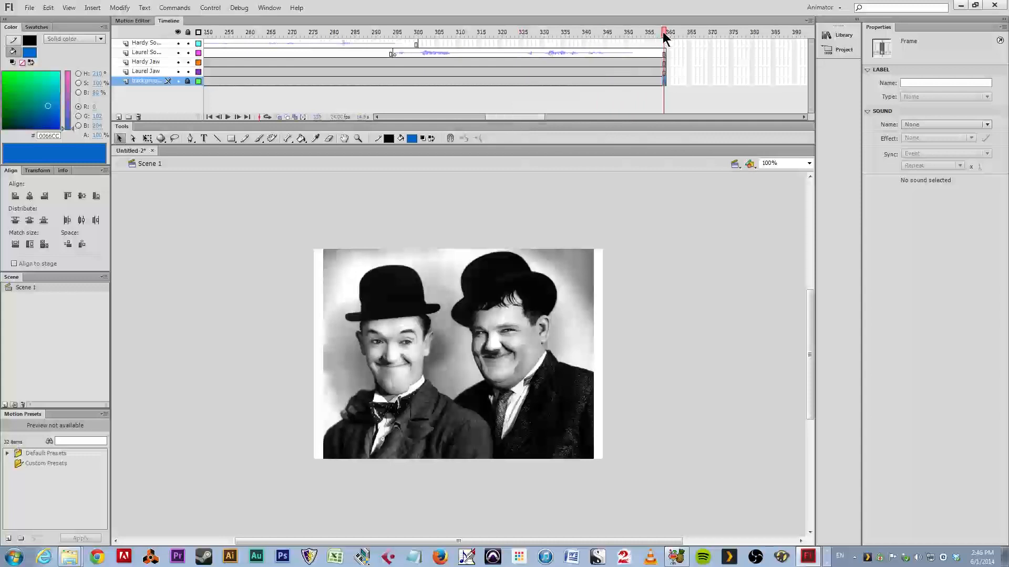
left_click(260, 32)
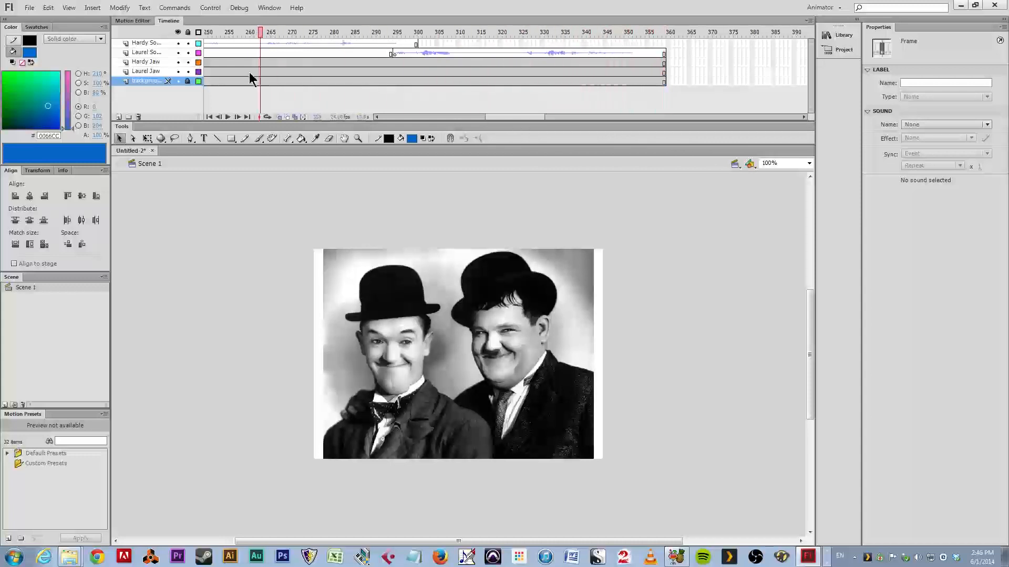